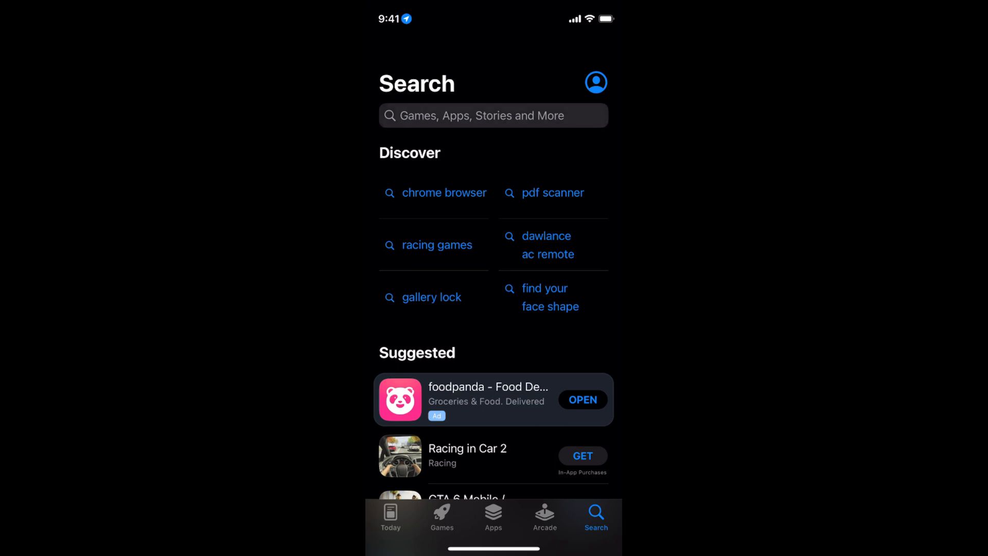
- Search the App Store for "threads" to bring up matching suggestions
{"action": "type", "text": "thr"}
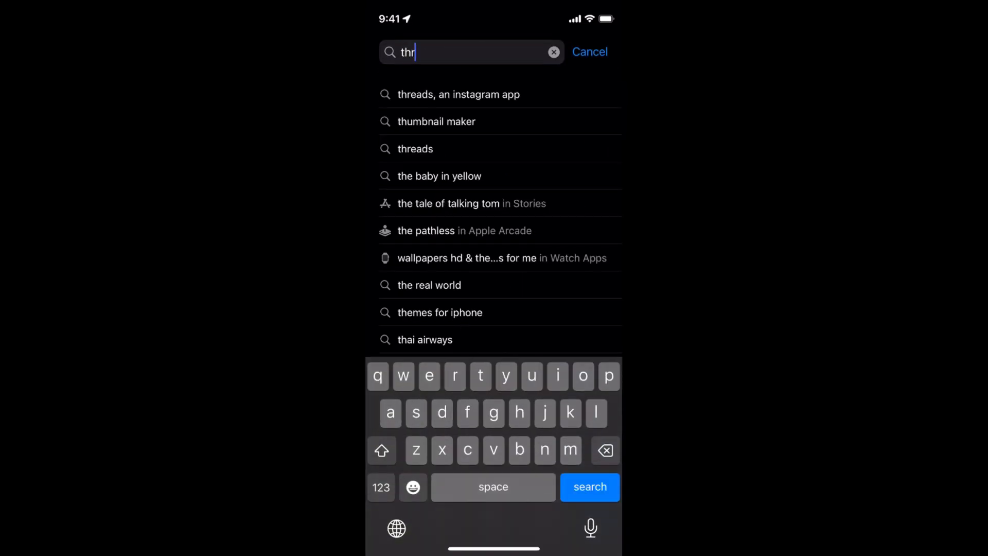
{"action": "type", "text": "eads"}
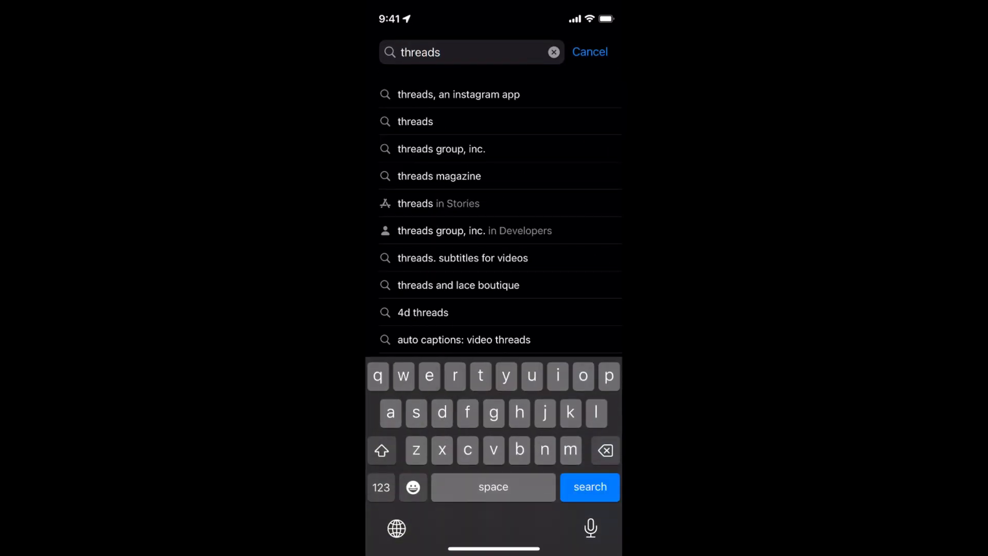
- Open the "Threads, an Instagram app" listing from the suggestions
{"action": "left_click", "coordinate": [587, 487]}
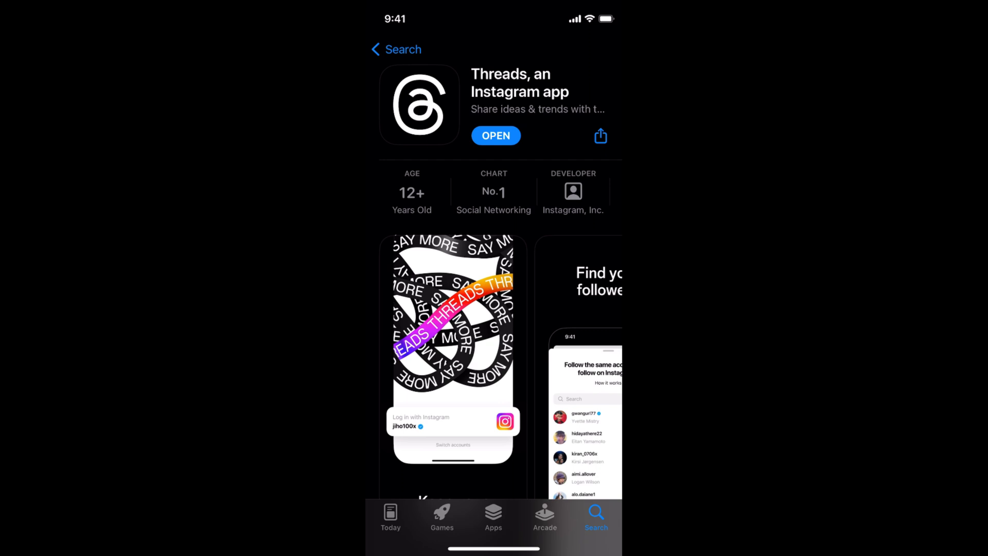
- Launch the installed Threads app to its Instagram login welcome screen
{"action": "left_click", "coordinate": [495, 136]}
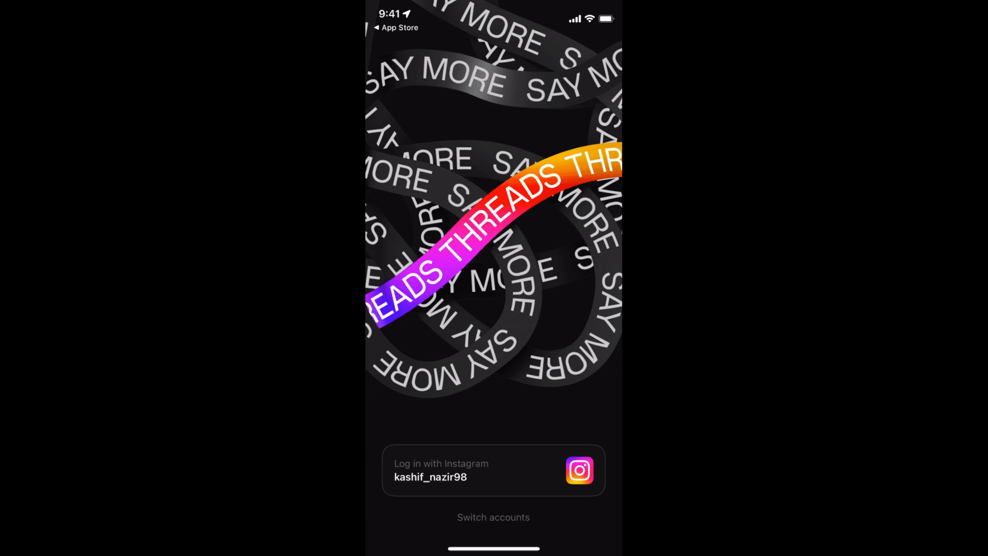
- Switch accounts and log in as the first saved Instagram account
{"action": "left_click", "coordinate": [493, 517]}
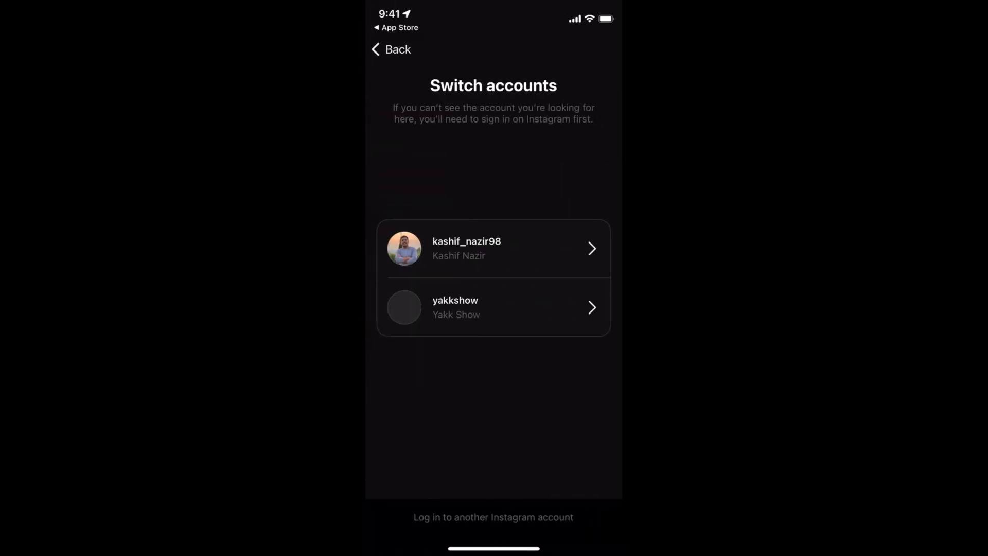
{"action": "left_click", "coordinate": [493, 517]}
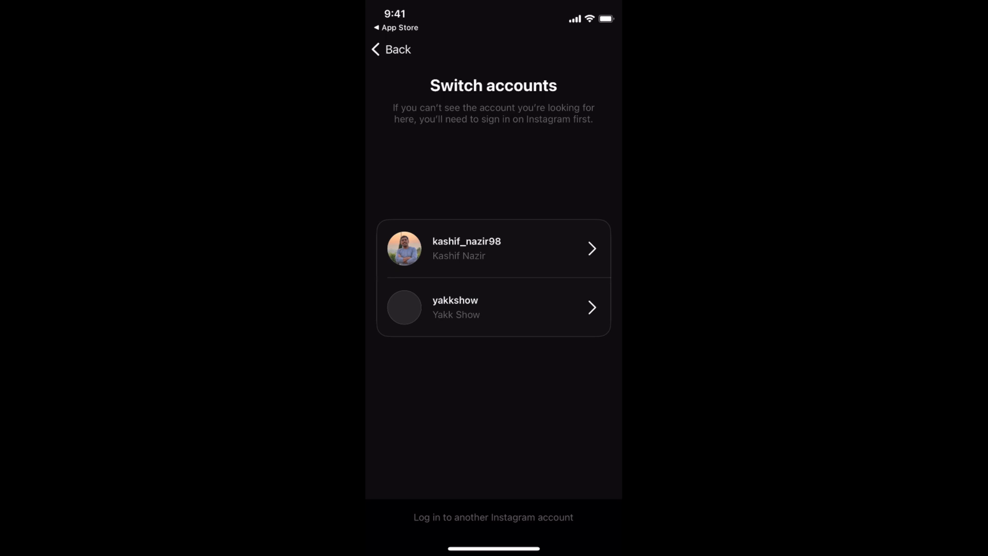
{"action": "left_click", "coordinate": [493, 248]}
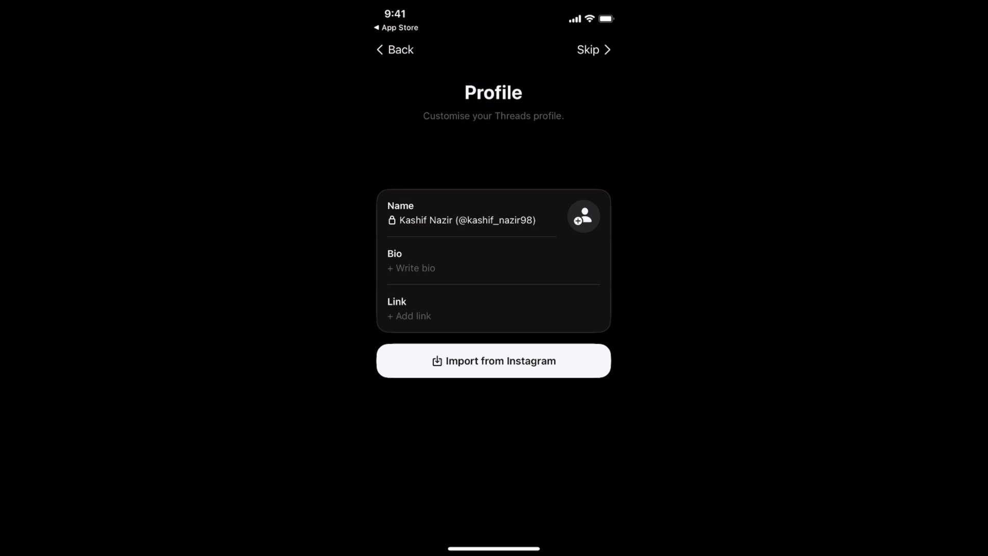
- Skip profile customisation, keep a Public profile and join Threads, reaching the notifications prompt
{"action": "left_click", "coordinate": [493, 360]}
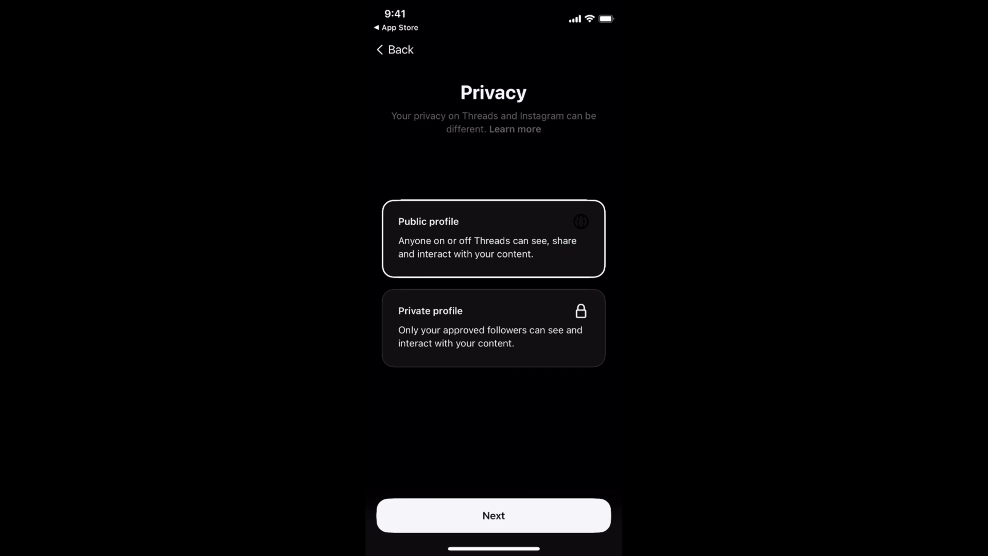
{"action": "left_click", "coordinate": [494, 514]}
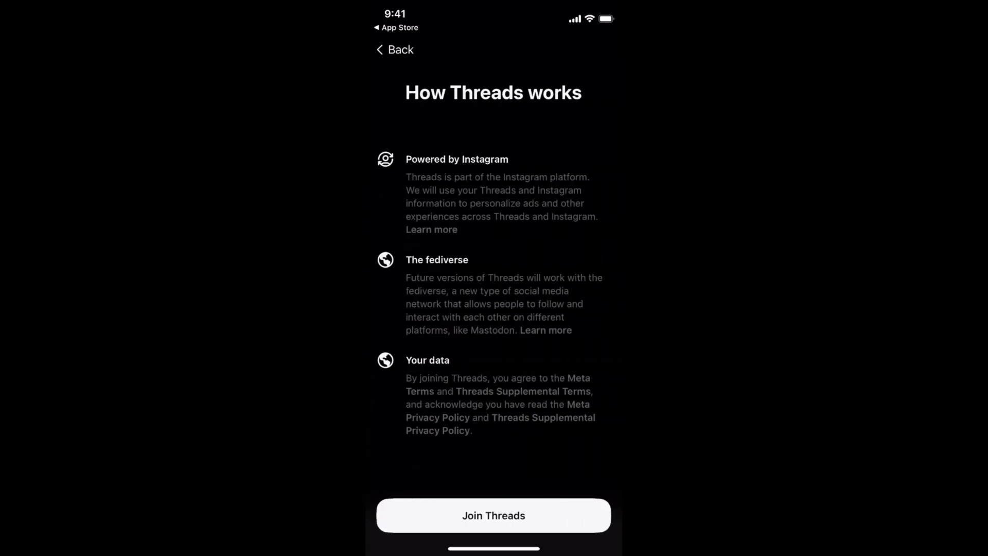
{"action": "left_click", "coordinate": [494, 514]}
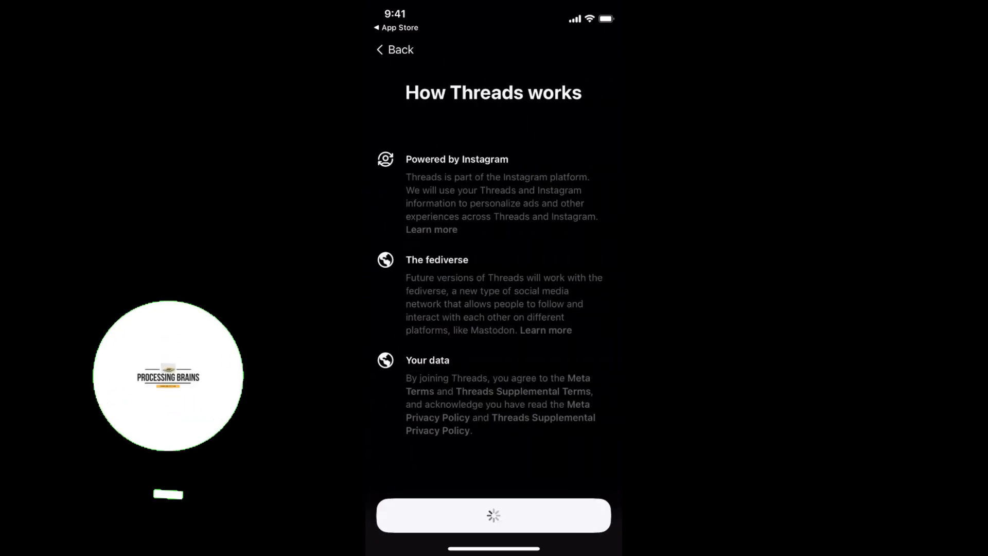
{"action": "left_click", "coordinate": [168, 483]}
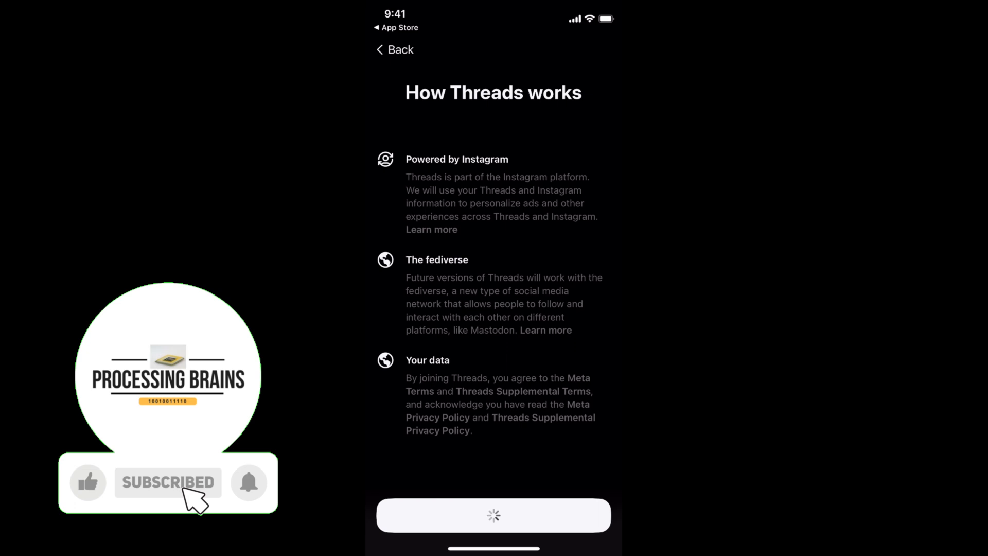
{"action": "left_click", "coordinate": [88, 482]}
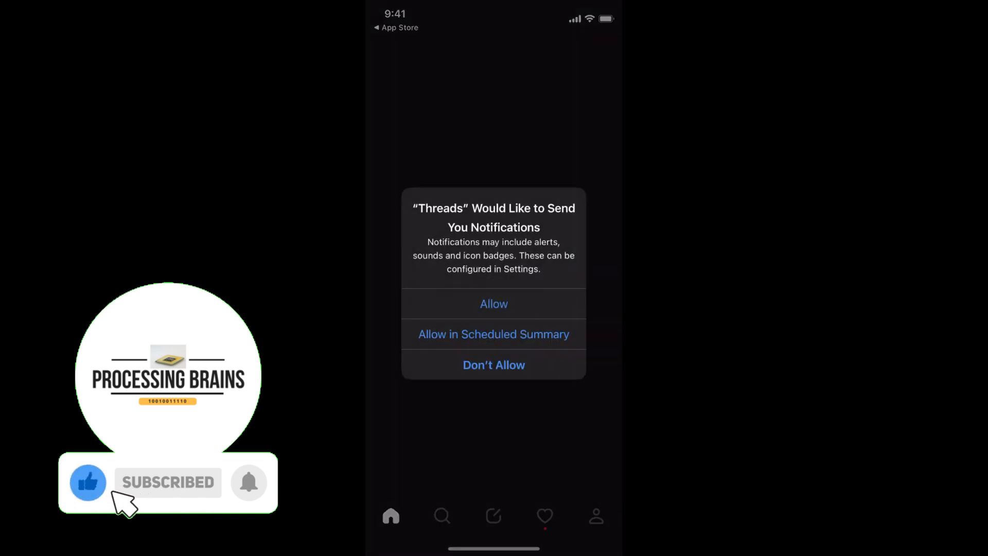
{"action": "left_click", "coordinate": [248, 482]}
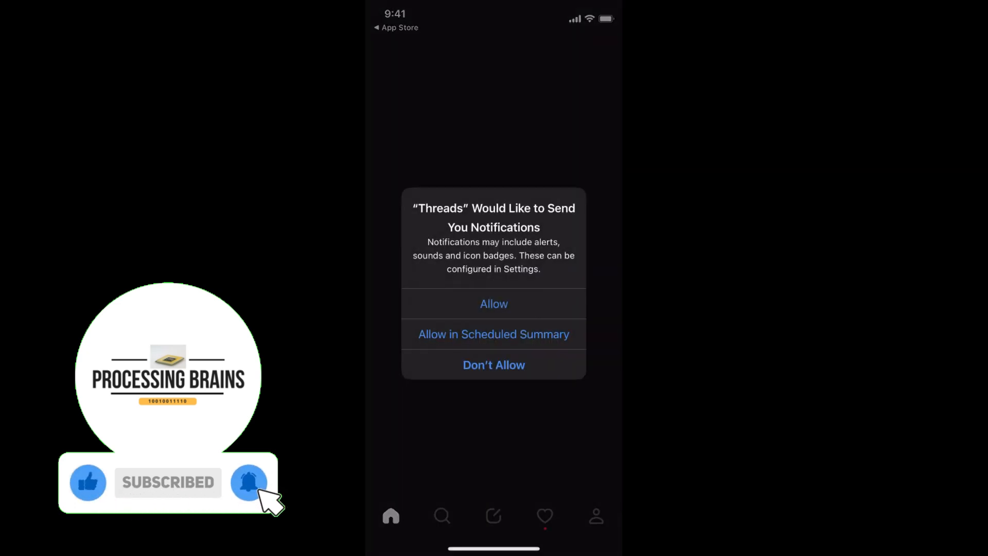